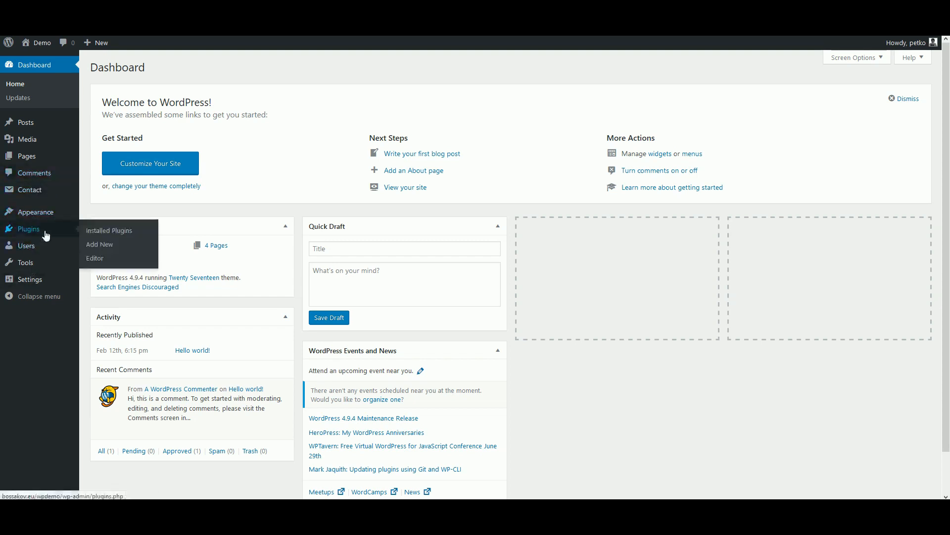
- Activate Contact Form 7 Price Calculator Pro from the Installed Plugins list
{"action": "left_click", "coordinate": [109, 230]}
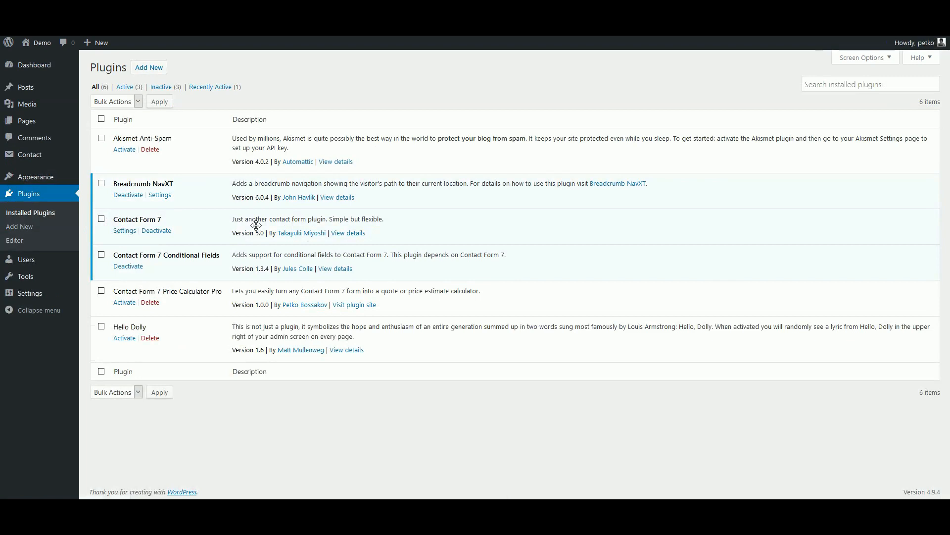
{"action": "mouse_move", "coordinate": [124, 302]}
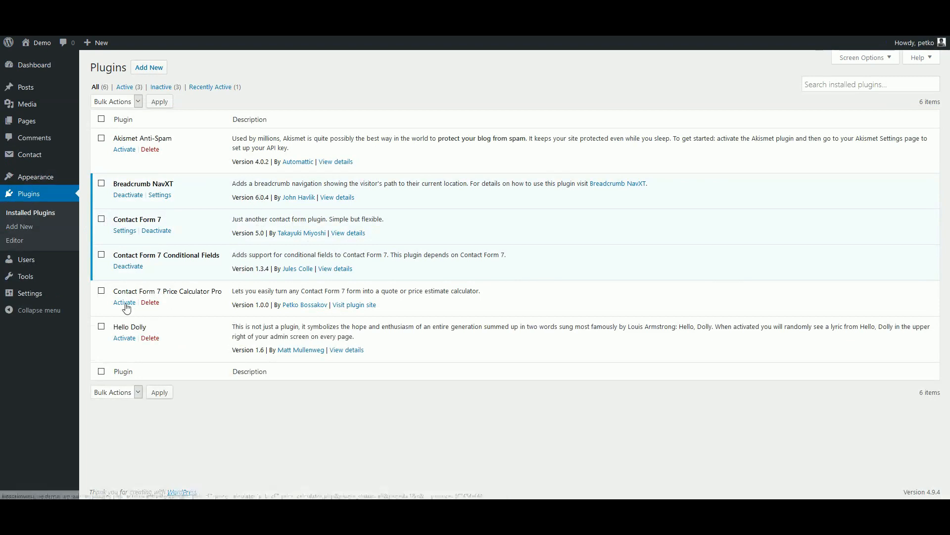
{"action": "left_click", "coordinate": [124, 302]}
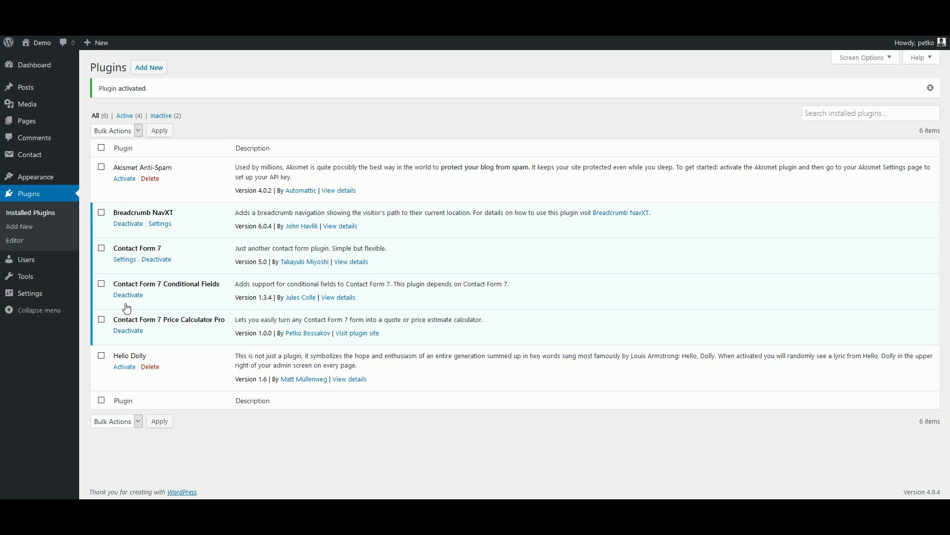
{"action": "mouse_move", "coordinate": [123, 270]}
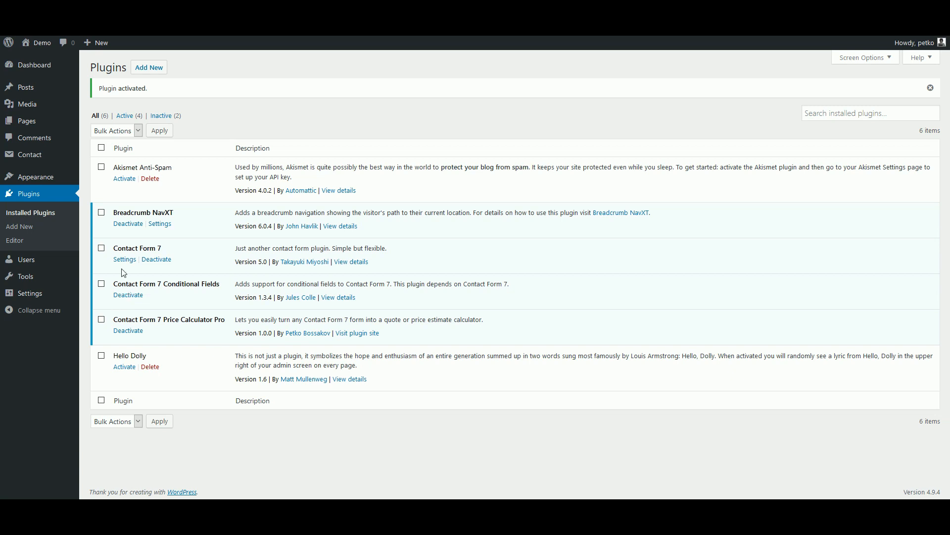
{"action": "double_click", "coordinate": [137, 248]}
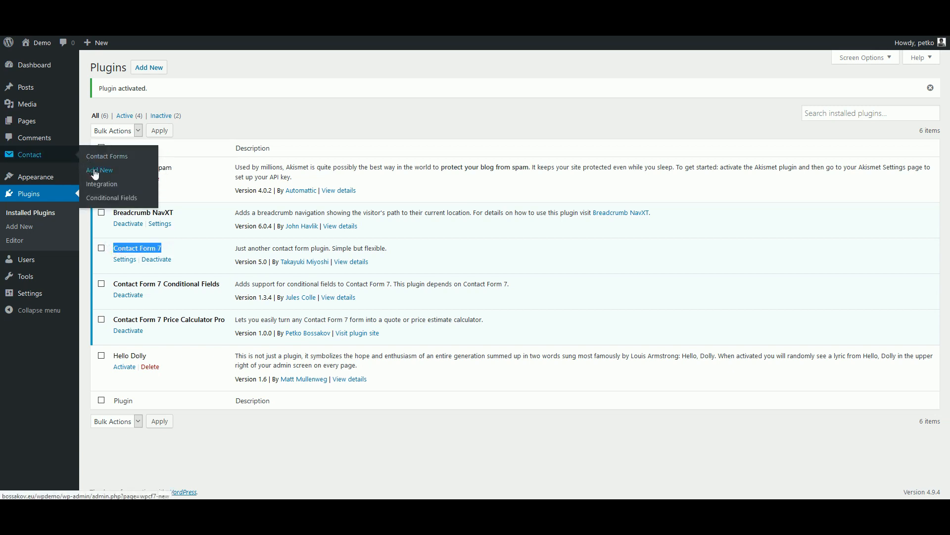
- Create a new contact form with a 'Dollar amount:' label and an amount number field, minimum 0
{"action": "left_click", "coordinate": [99, 170]}
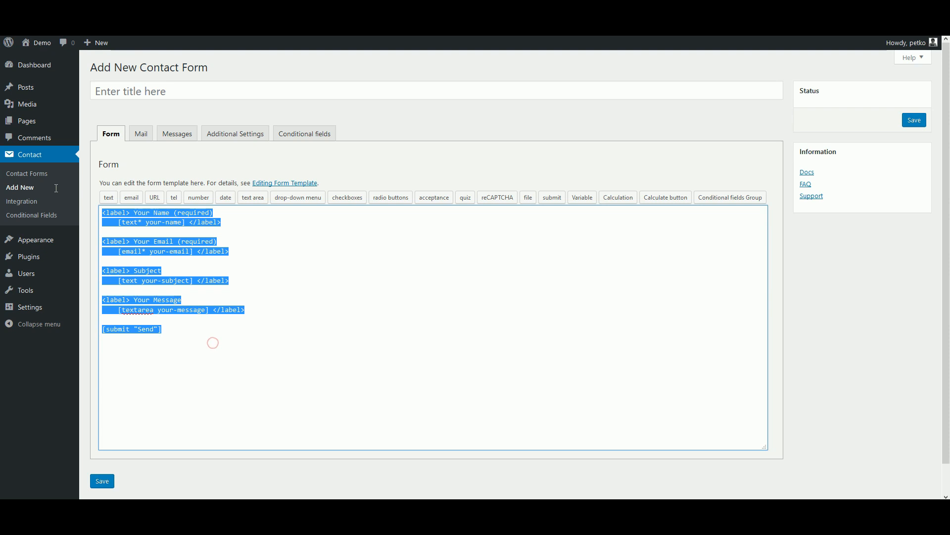
{"action": "type", "text": "<label"}
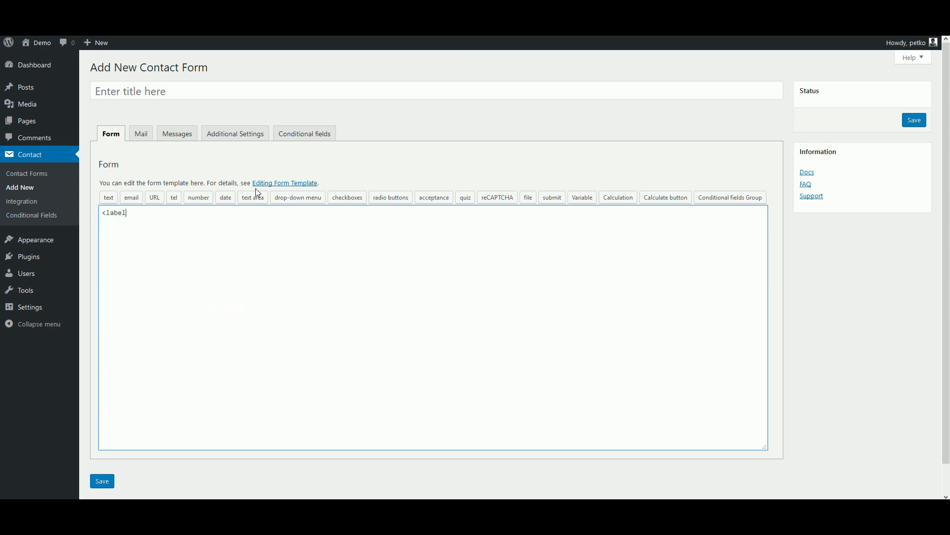
{"action": "type", "text": ">Dollar amount:"}
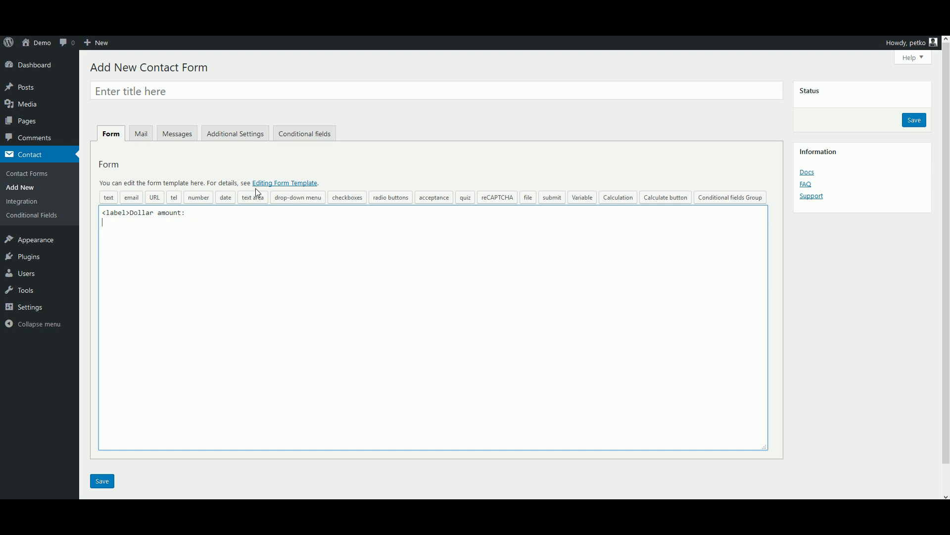
{"action": "left_click", "coordinate": [198, 197]}
{"action": "type", "text": "0"}
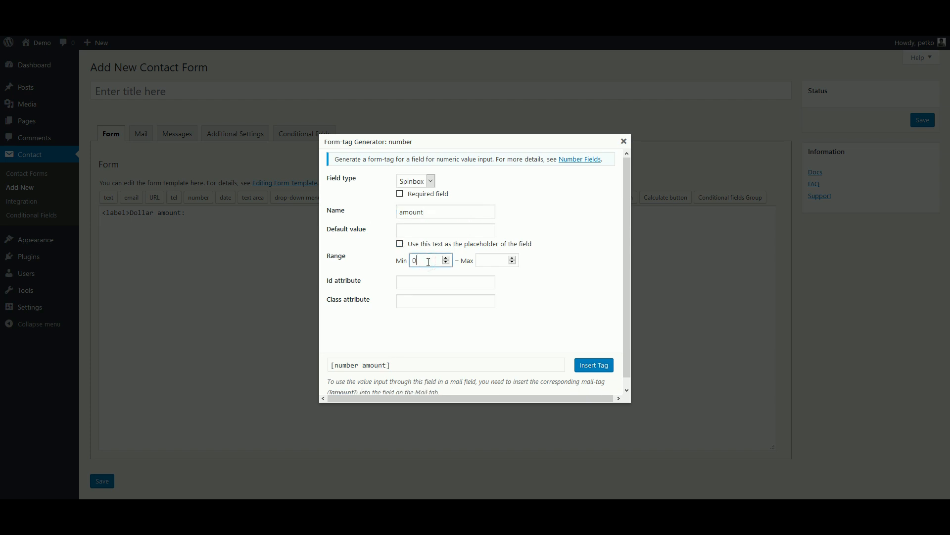
{"action": "left_click", "coordinate": [593, 364]}
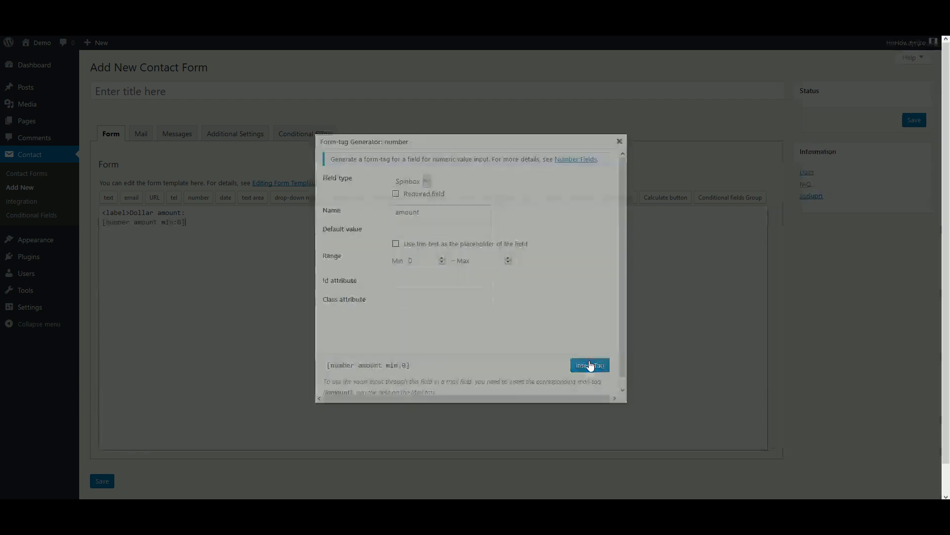
{"action": "left_click", "coordinate": [590, 364]}
{"action": "type", "text": "<label>A"}
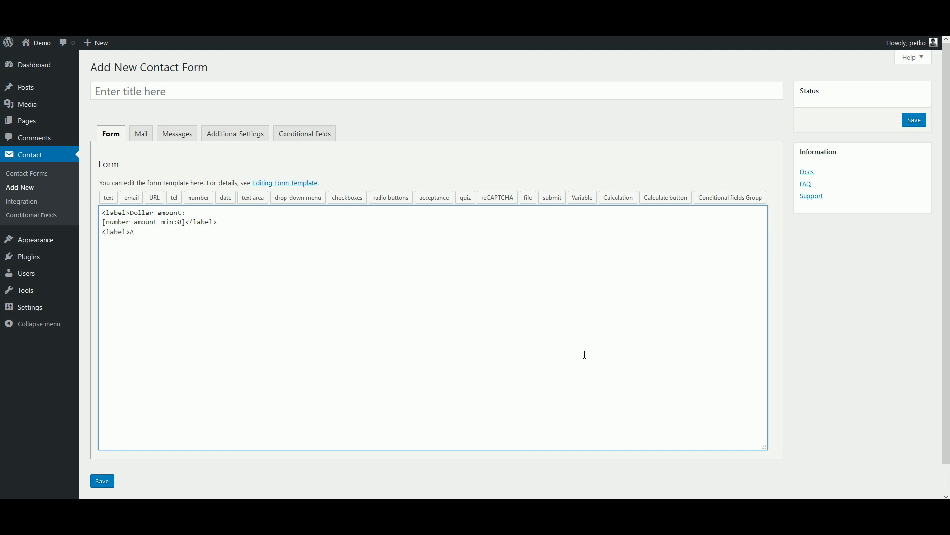
- Add an 'Average annual inflation rate' rate field (0–100) and a 'Years:' years field
{"action": "type", "text": "verage annual inflation rate"}
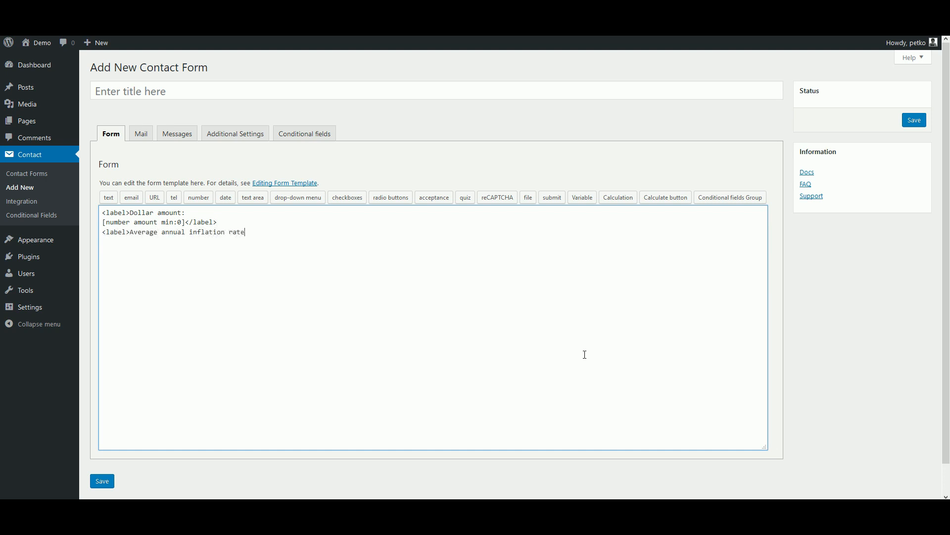
{"action": "left_click", "coordinate": [198, 197]}
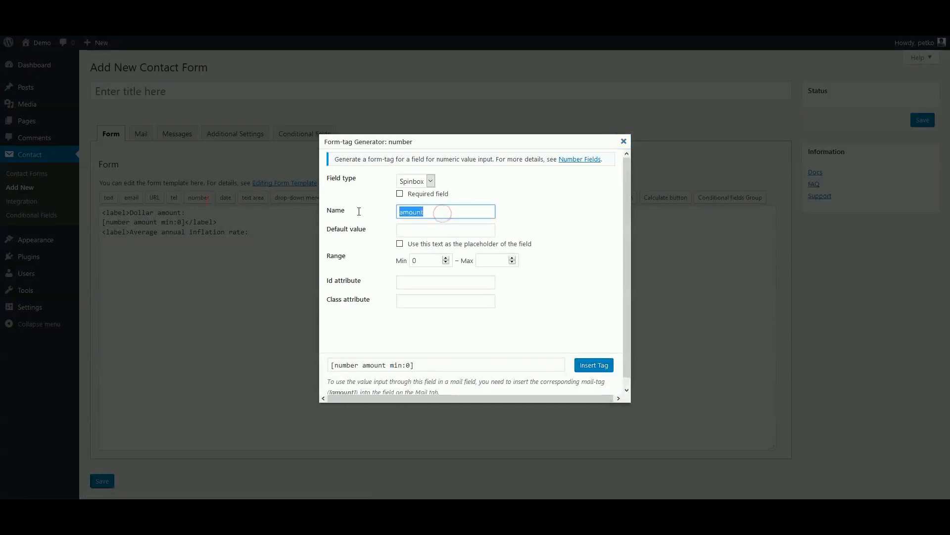
{"action": "type", "text": "rate"}
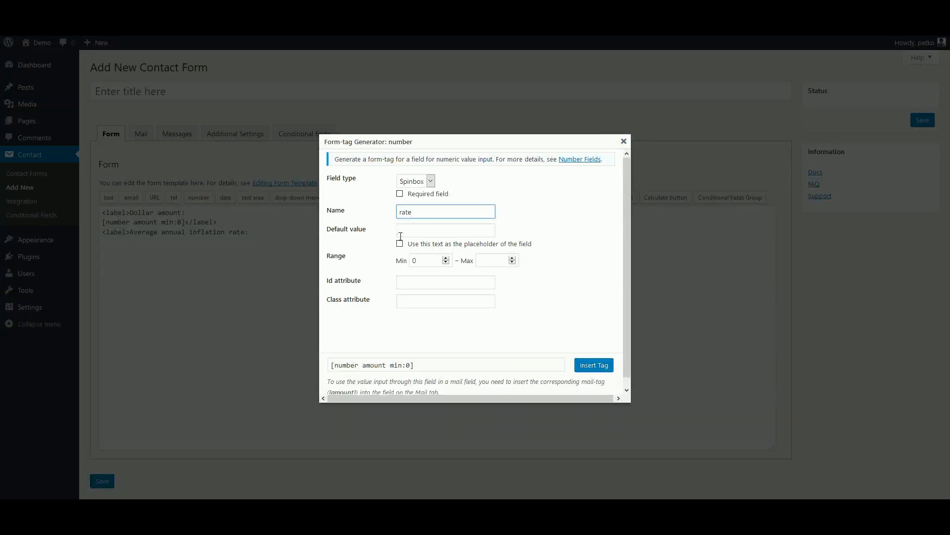
{"action": "left_click", "coordinate": [593, 365]}
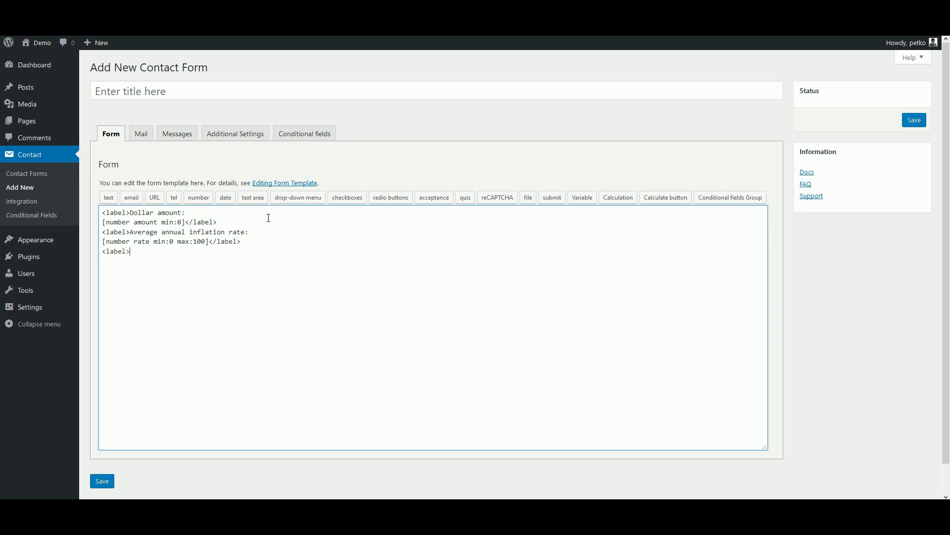
{"action": "type", "text": "Years:"}
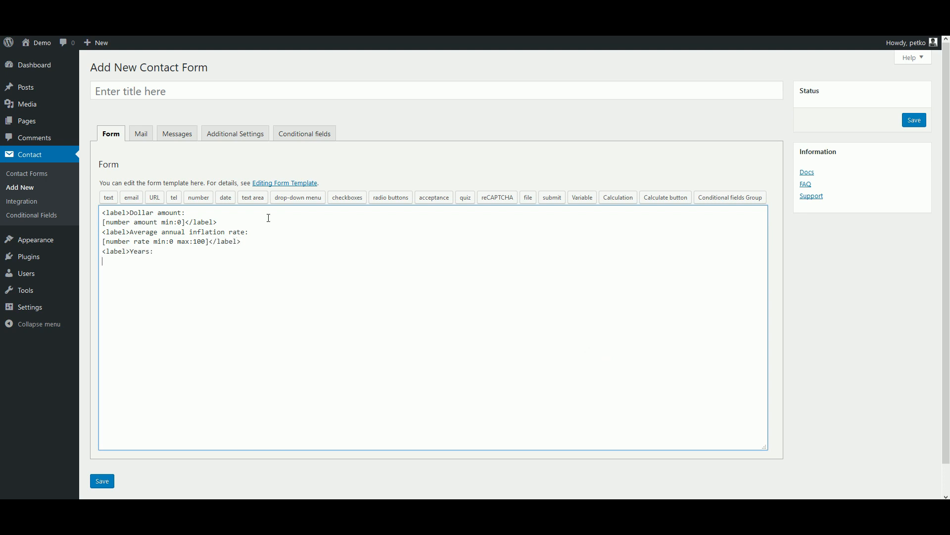
{"action": "left_click", "coordinate": [198, 197]}
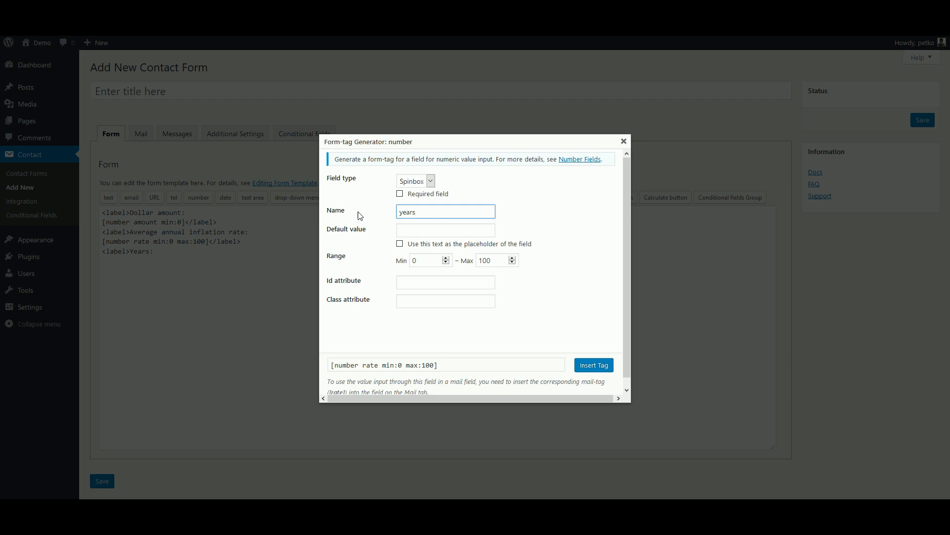
{"action": "left_click", "coordinate": [593, 364]}
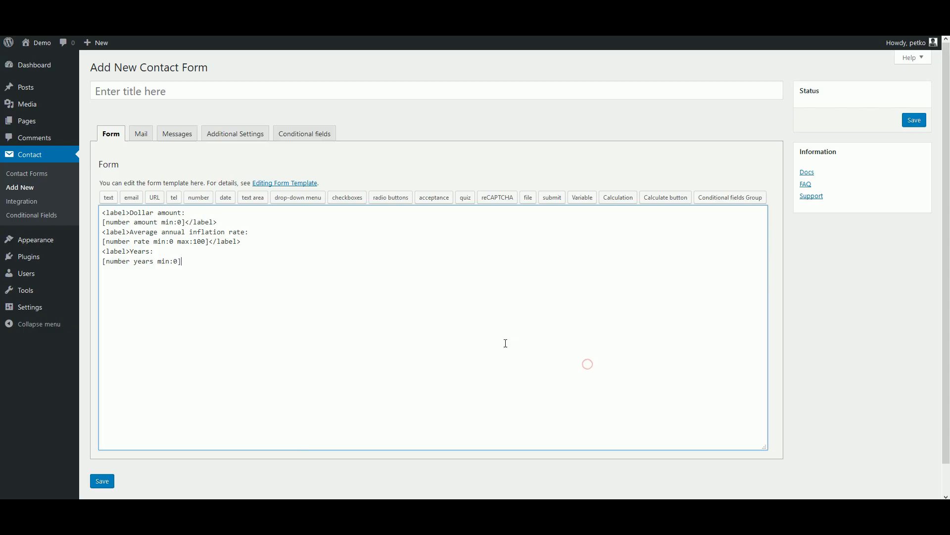
- Add a 'Calculate' button and a 'Result:' label below it
{"action": "left_click", "coordinate": [665, 197]}
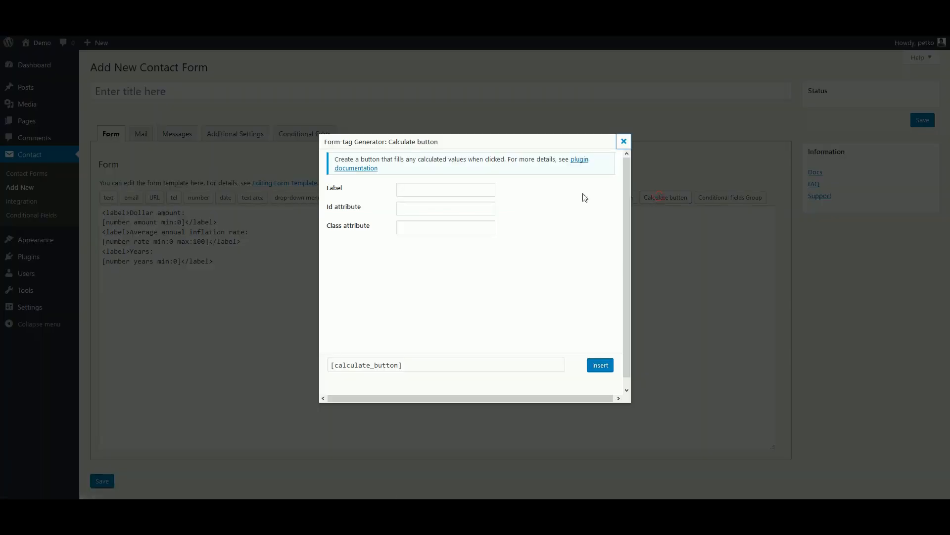
{"action": "type", "text": "Calculate"}
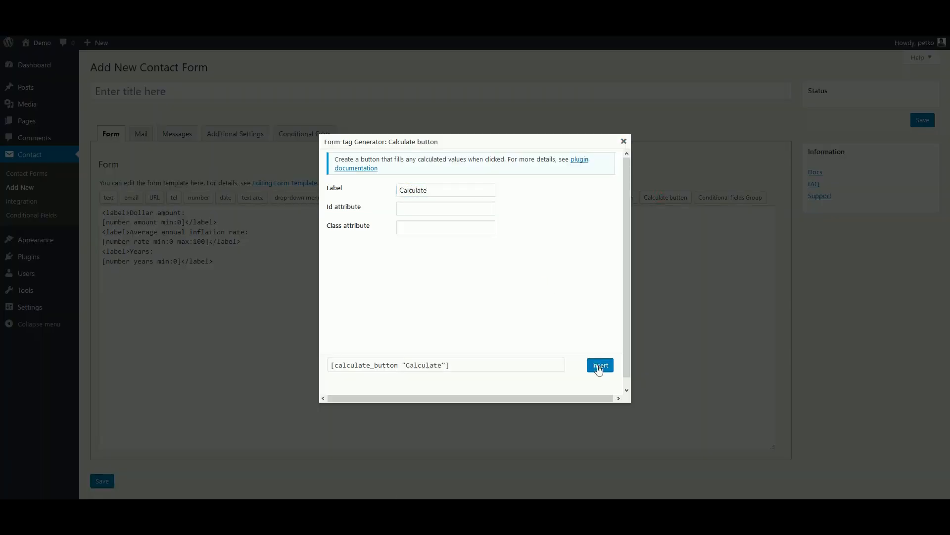
{"action": "left_click", "coordinate": [600, 364]}
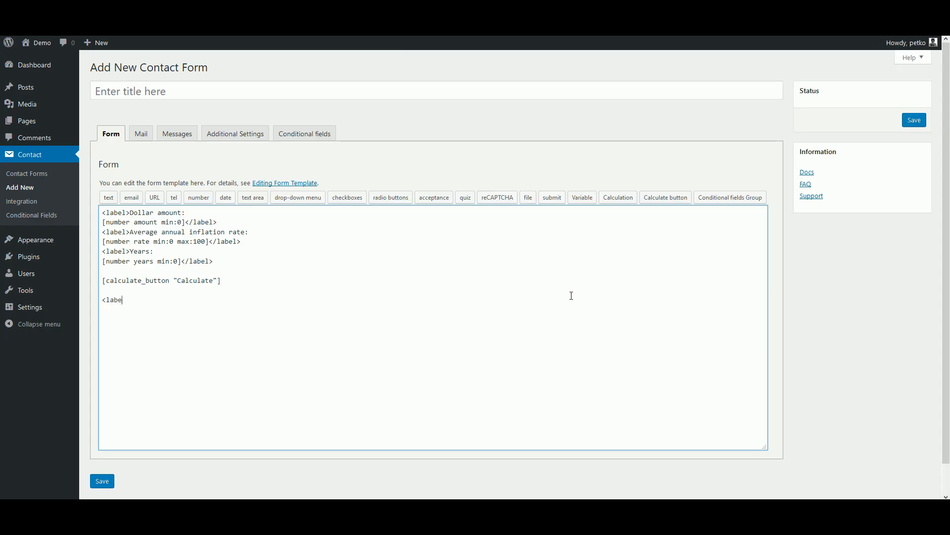
{"action": "type", "text": "l>Result:"}
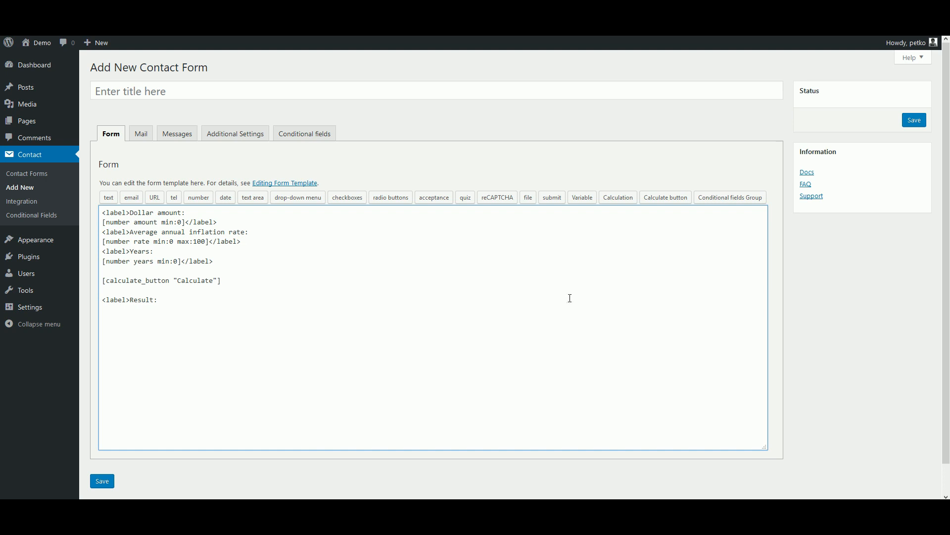
- Define a 'result' calculation of amount * (1 + rate / 100) ^ years with 2 decimals
{"action": "left_click", "coordinate": [618, 197]}
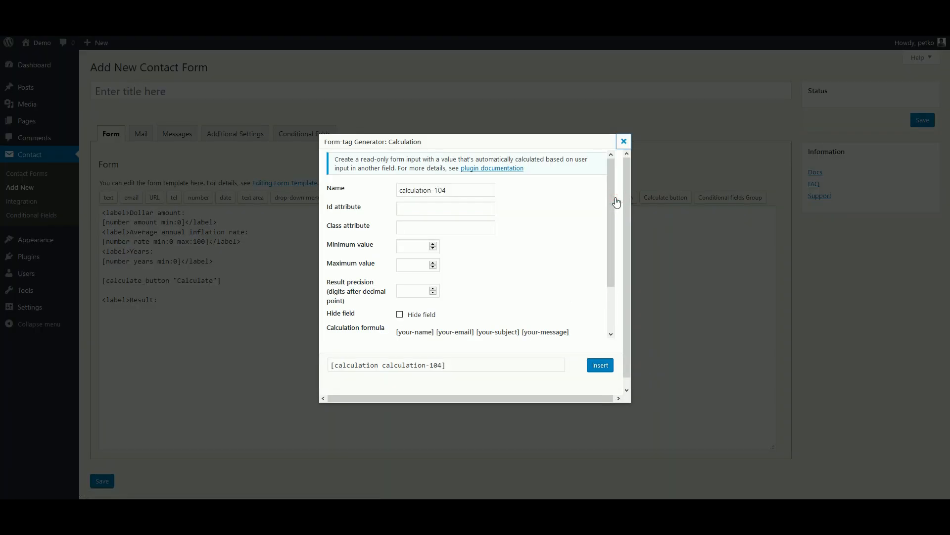
{"action": "type", "text": "resu"}
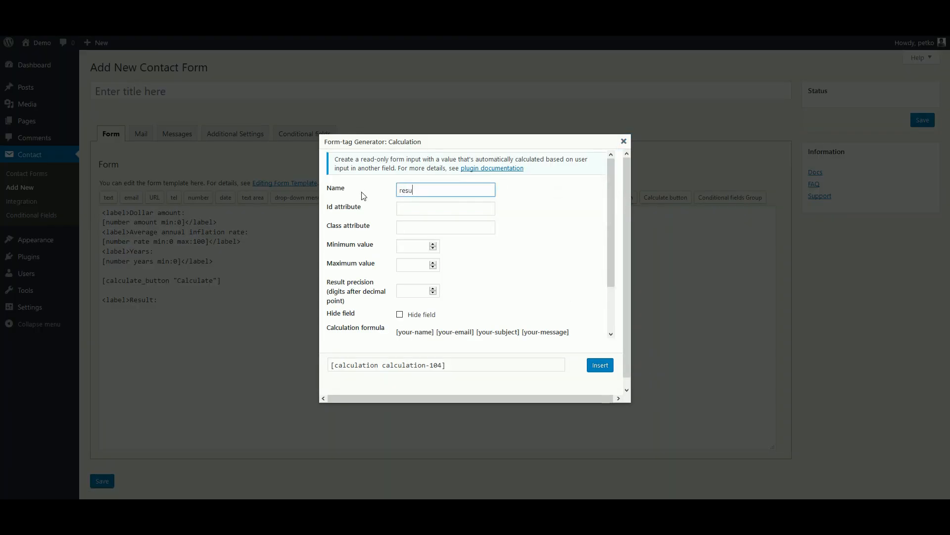
{"action": "type", "text": "lt"}
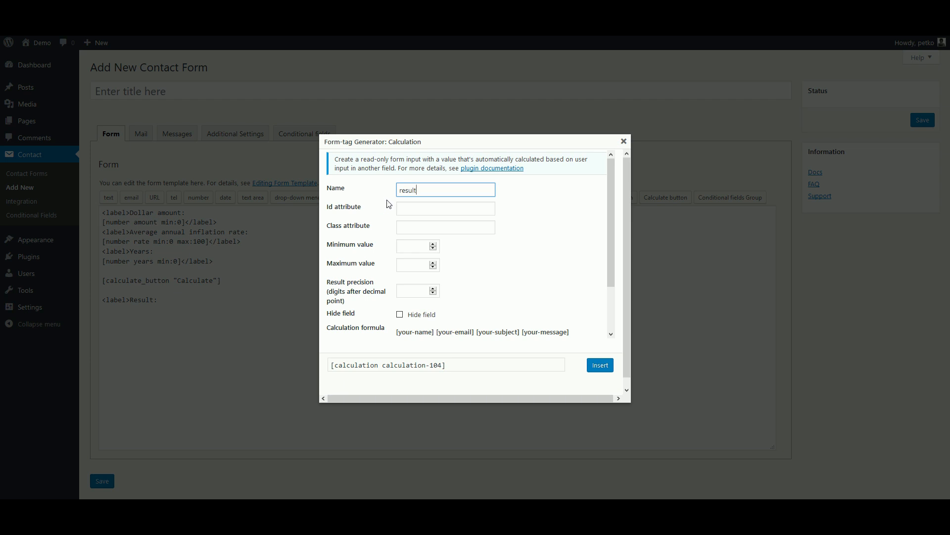
{"action": "scroll", "scroll_direction": "down", "scroll_amount": 3}
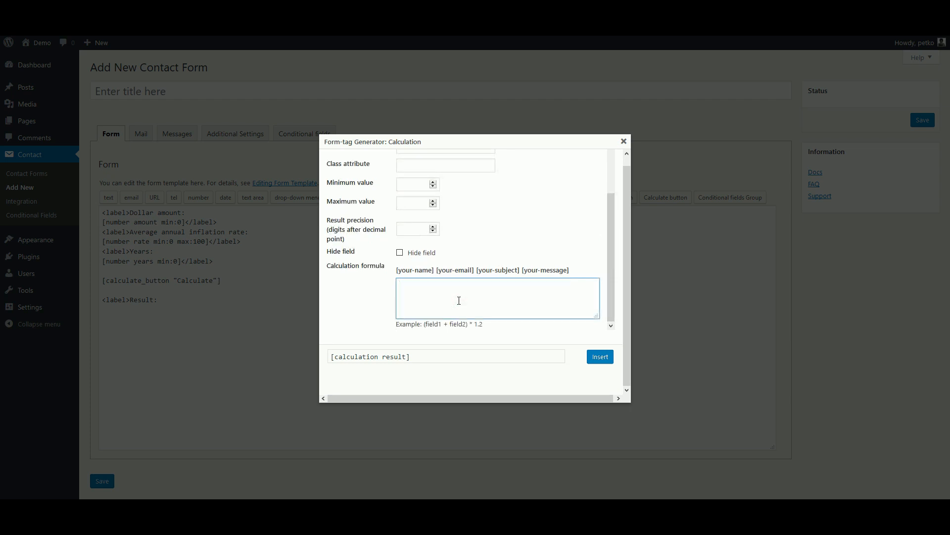
{"action": "type", "text": "amount"}
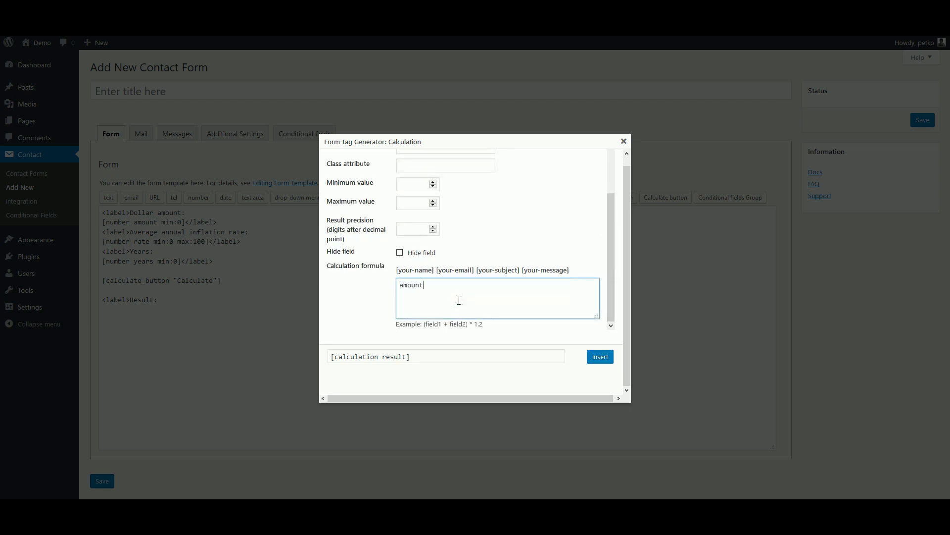
{"action": "type", "text": "* (1"}
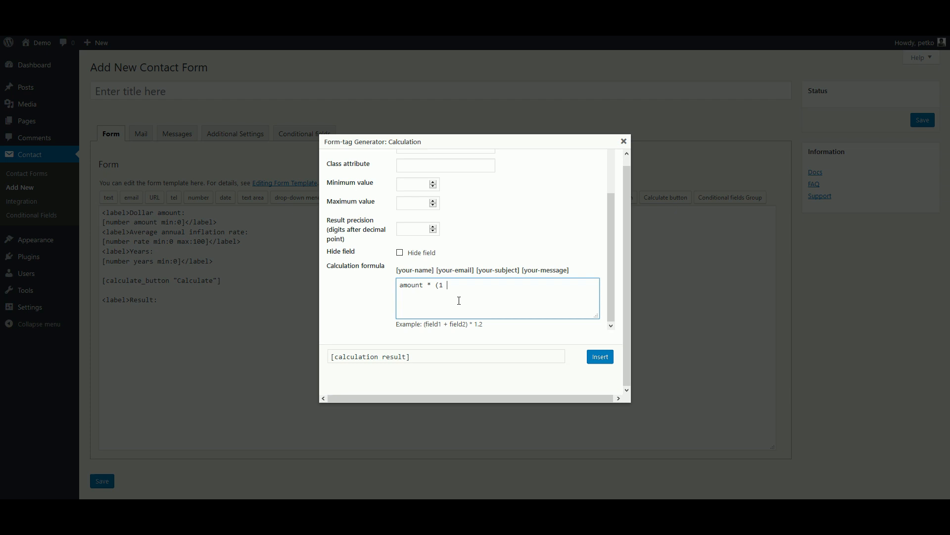
{"action": "type", "text": "+ rate)"}
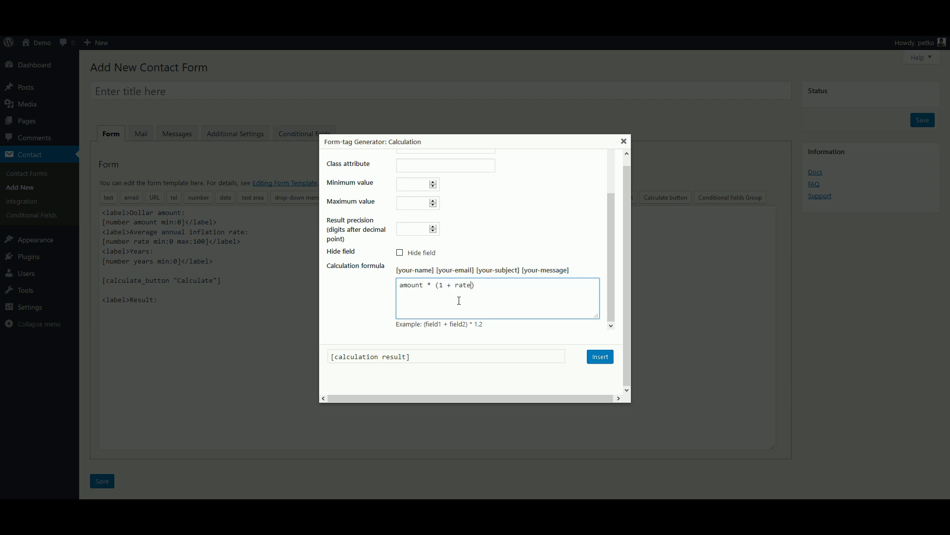
{"action": "type", "text": "/ 100"}
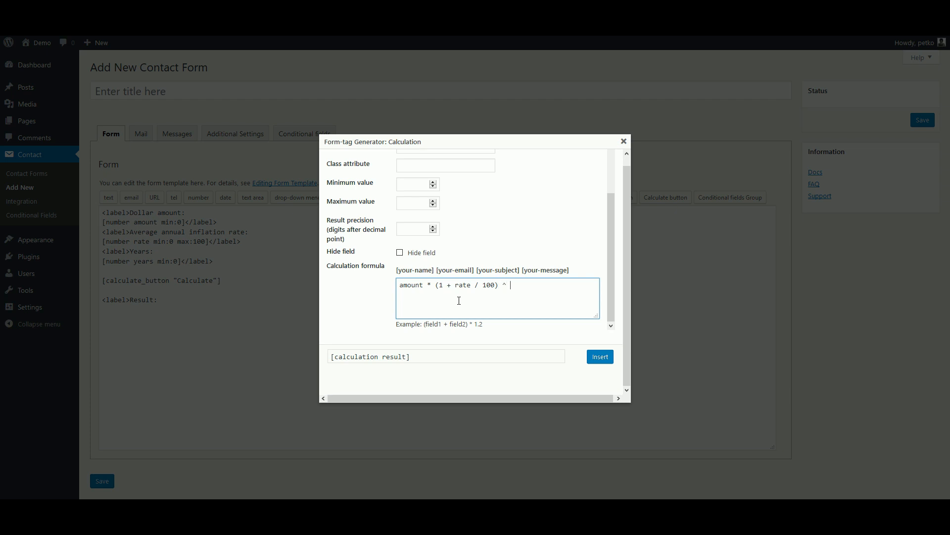
{"action": "type", "text": "years"}
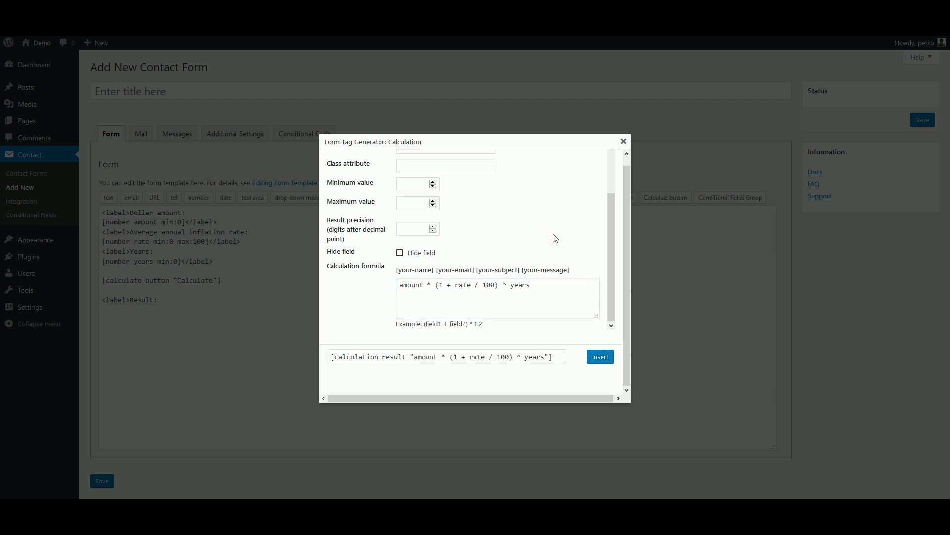
{"action": "left_click", "coordinate": [433, 226]}
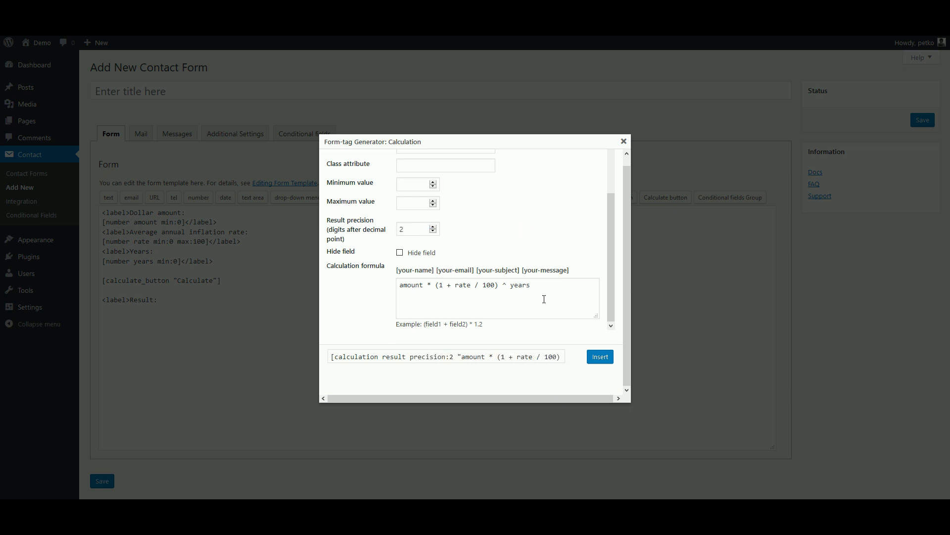
- Insert the result field, save the form, and paste its shortcode into a new page
{"action": "left_click", "coordinate": [599, 356]}
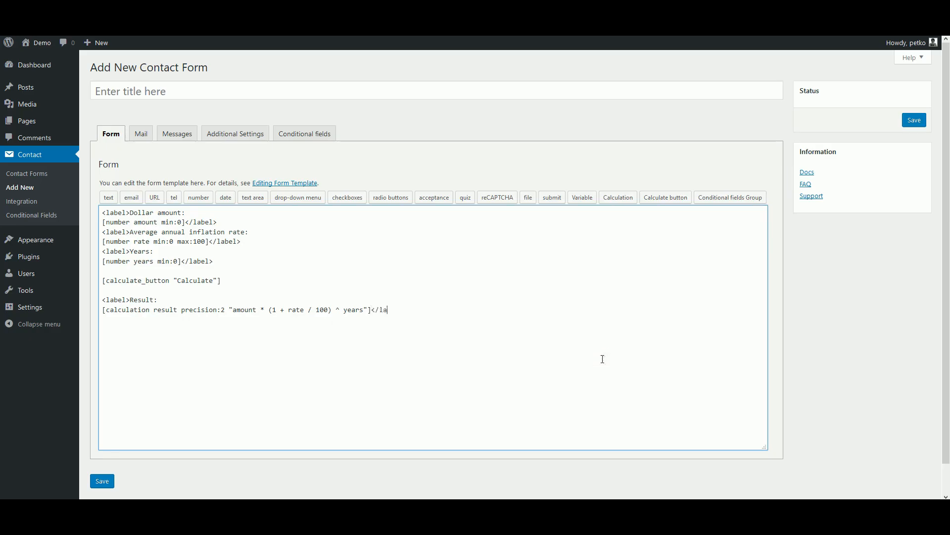
{"action": "type", "text": "bel>"}
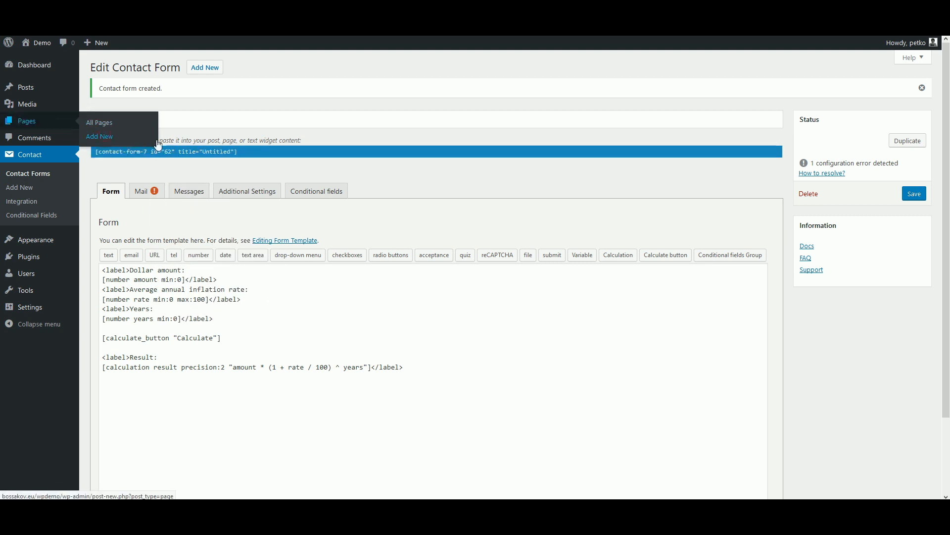
{"action": "left_click", "coordinate": [99, 135]}
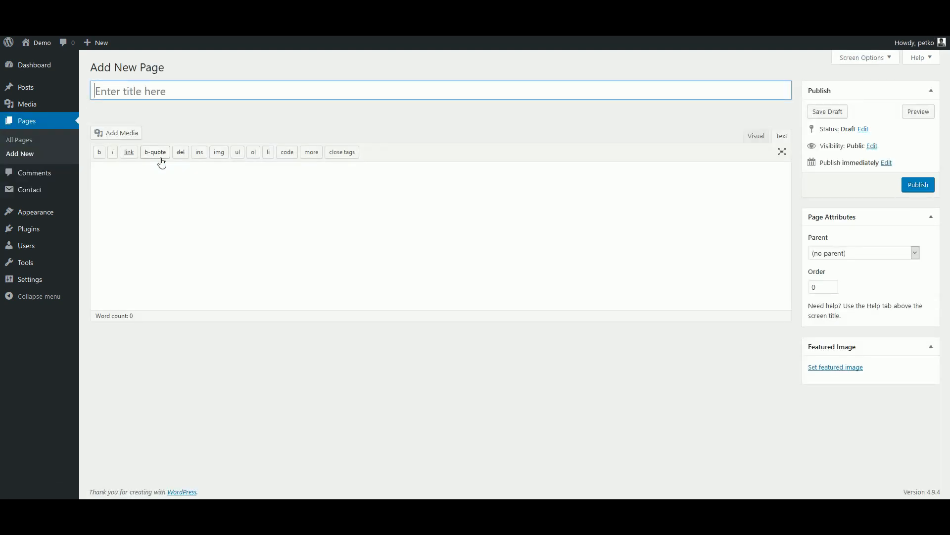
{"action": "type", "text": "[contact-form-7 id=\"62\" title=\"Untitled\"]"}
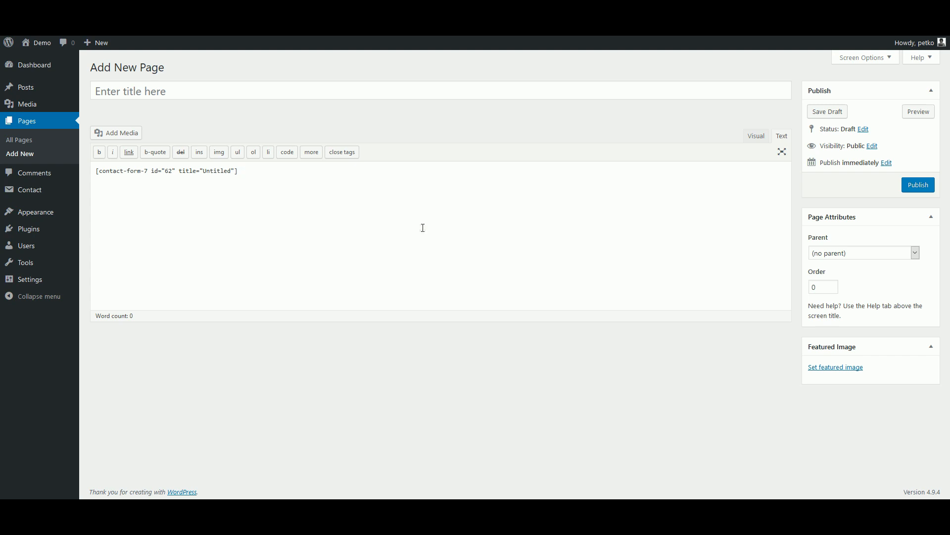
{"action": "mouse_move", "coordinate": [568, 224]}
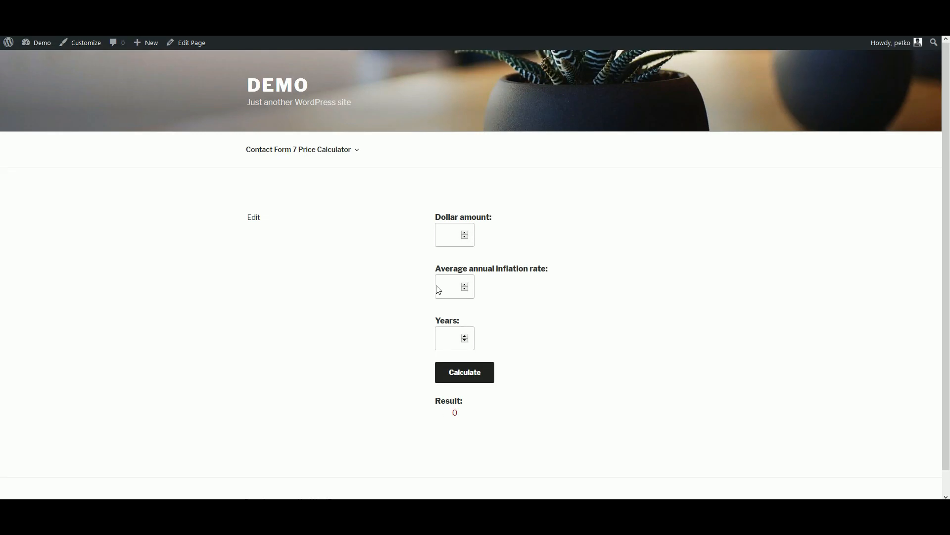
- Enter 1000, 3% and 5 years on the published page and calculate, giving 1159.27
{"action": "type", "text": "3"}
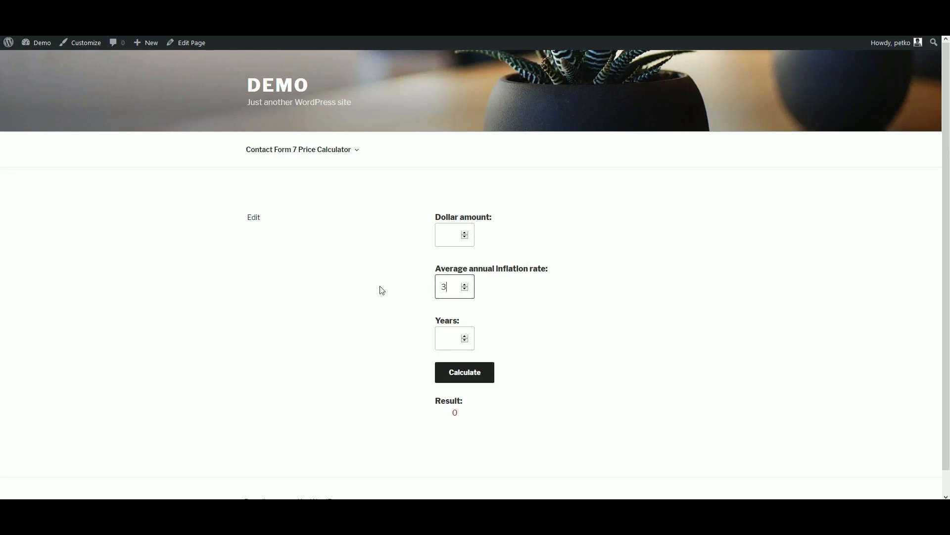
{"action": "type", "text": "1000"}
{"action": "left_click", "coordinate": [454, 338]}
{"action": "type", "text": "5"}
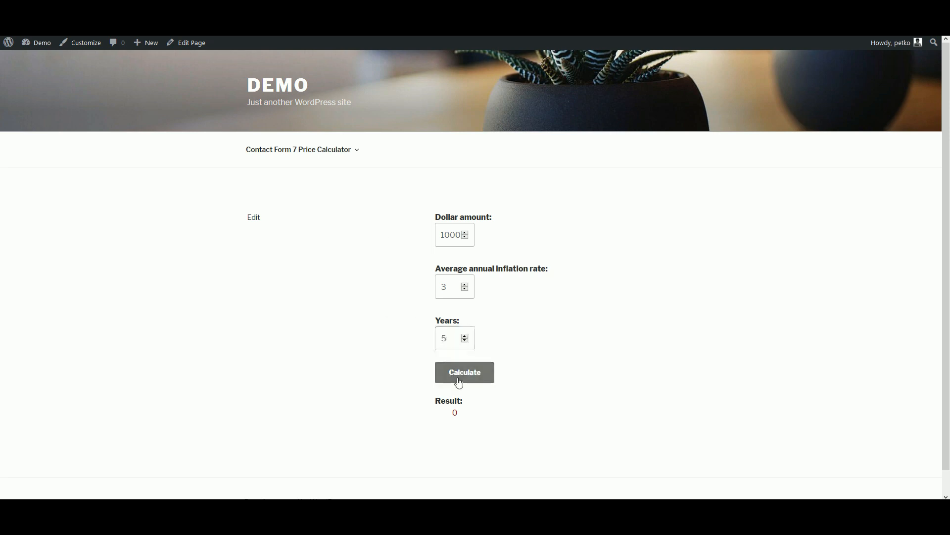
{"action": "left_click", "coordinate": [464, 371]}
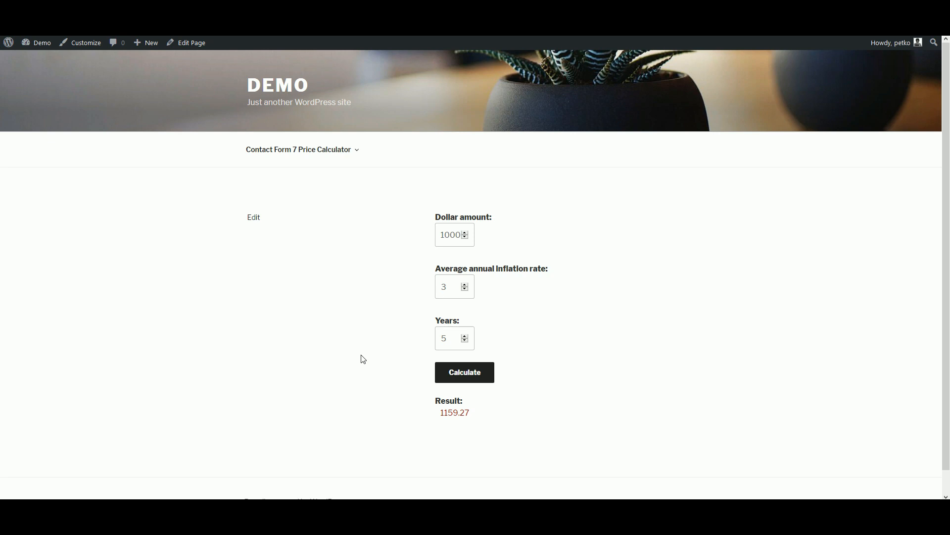
{"action": "mouse_move", "coordinate": [348, 306]}
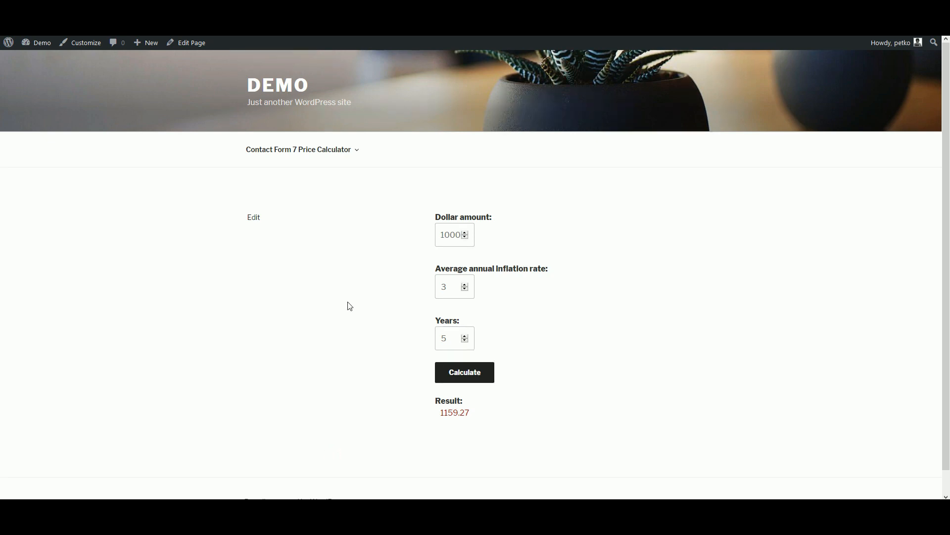